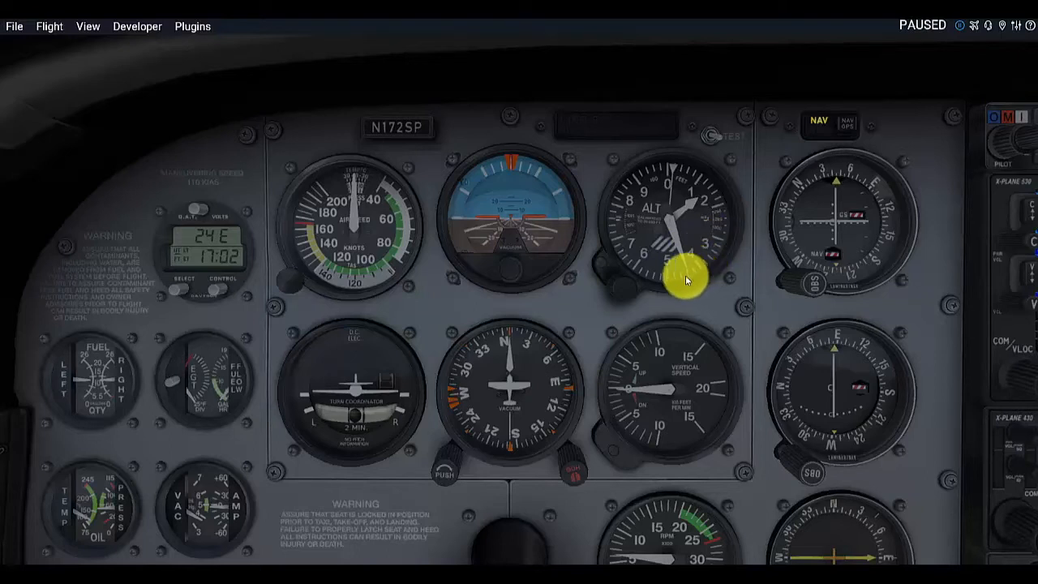
pyautogui.moveTo(693, 275)
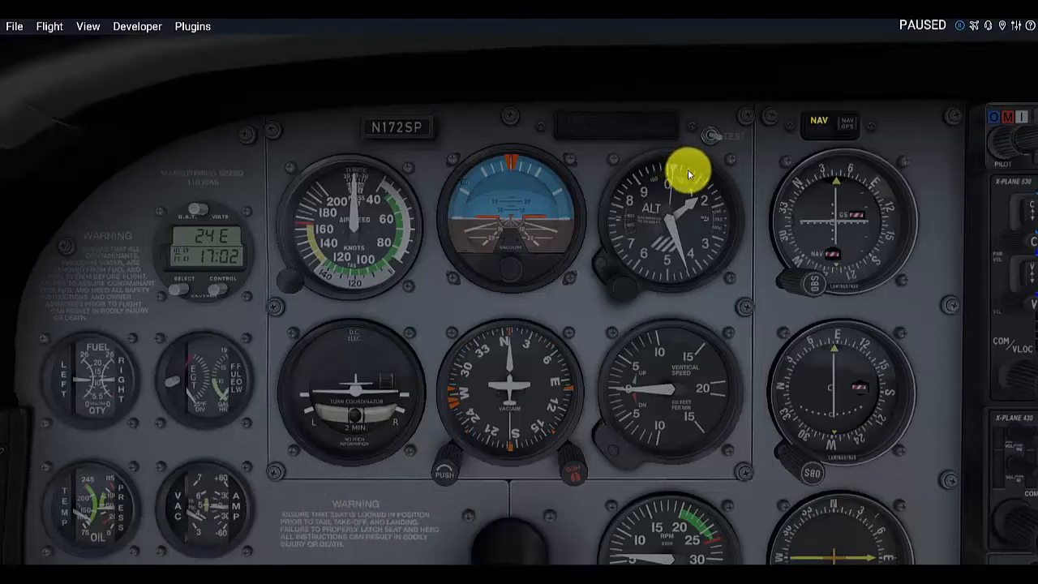
pyautogui.moveTo(673, 159)
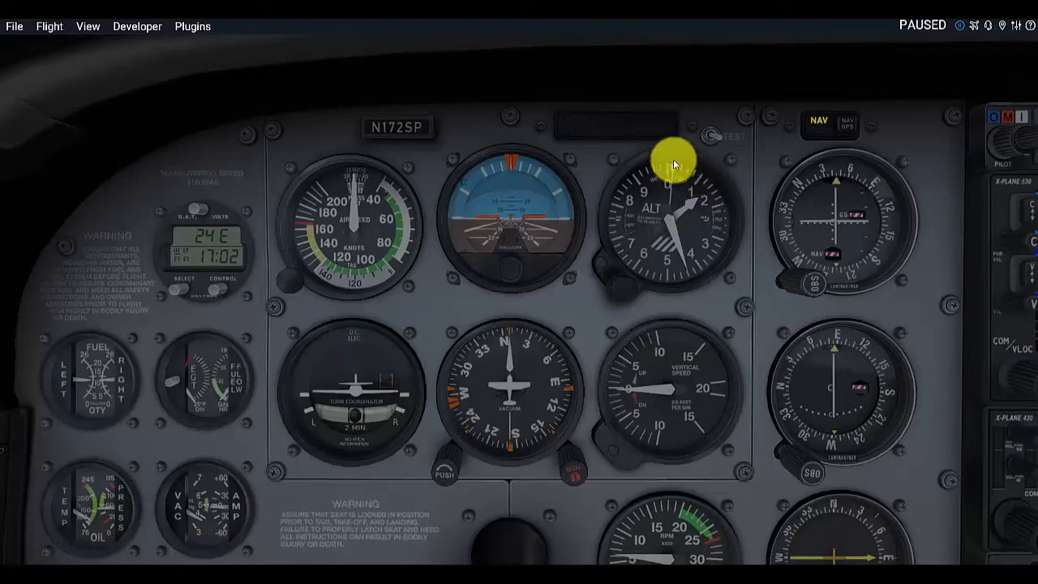
pyautogui.moveTo(686, 178)
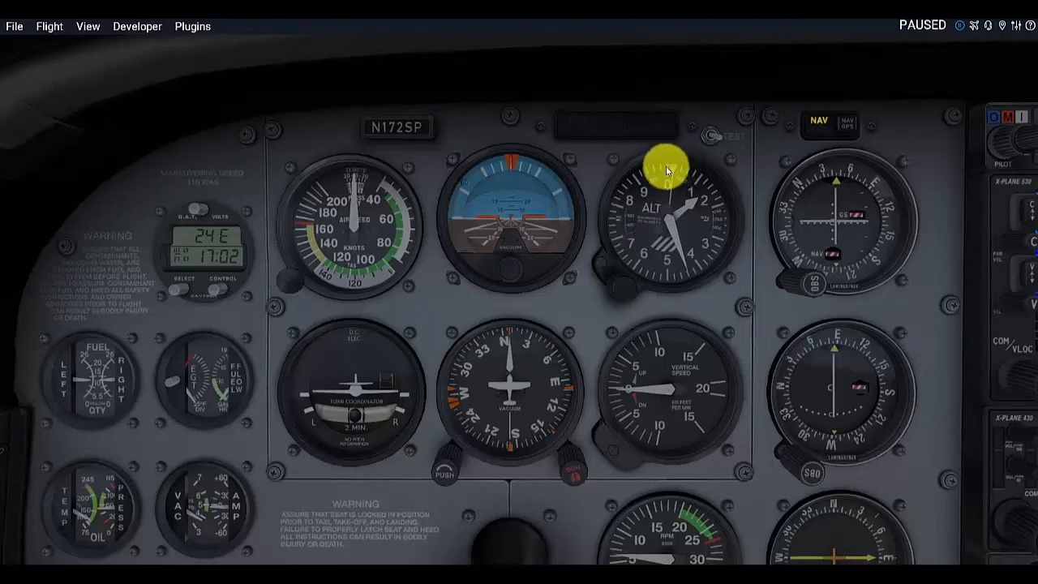
pyautogui.moveTo(556, 142)
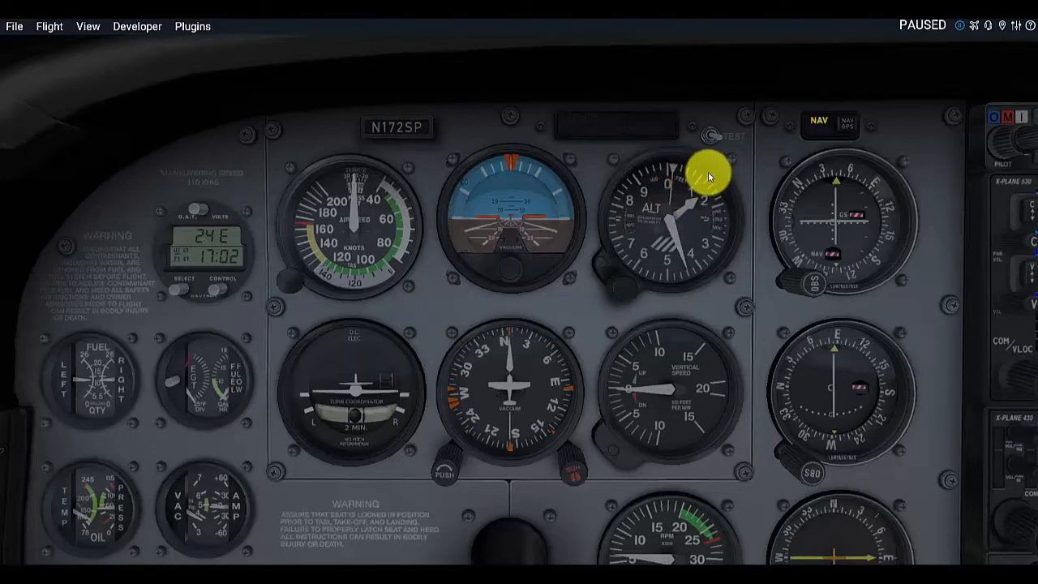
pyautogui.moveTo(673, 166)
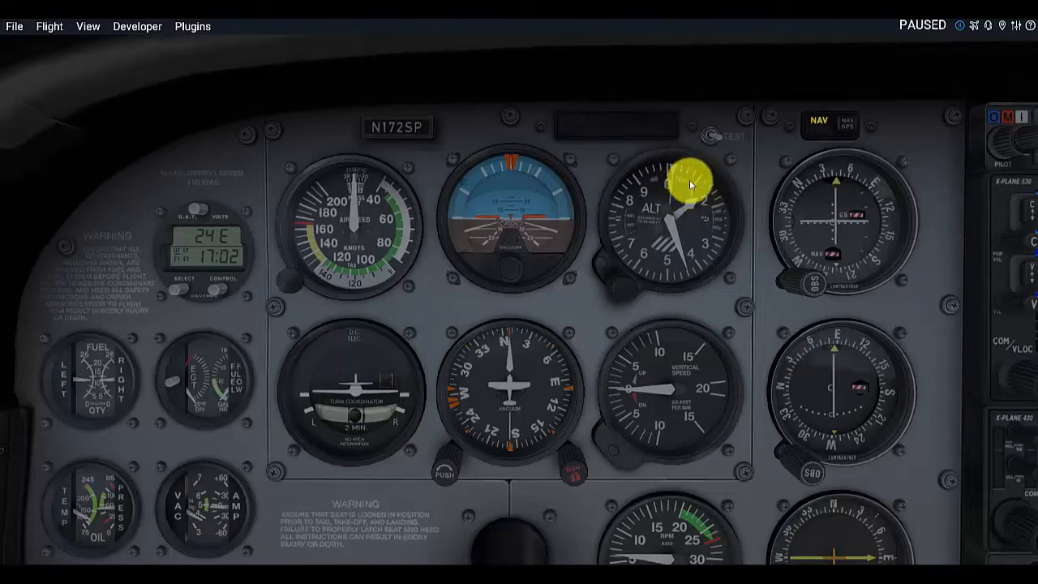
pyautogui.moveTo(713, 180)
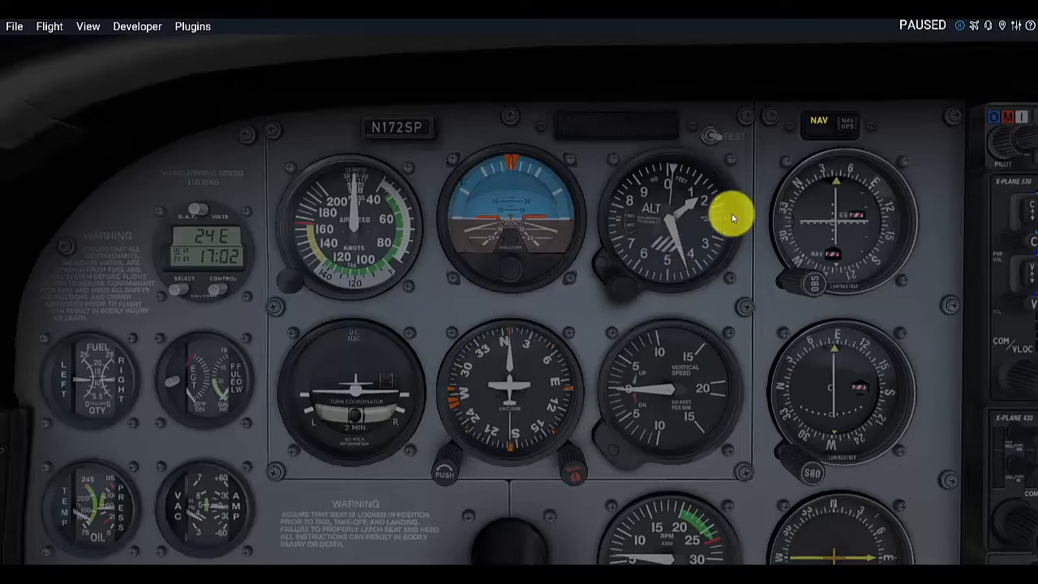
pyautogui.moveTo(734, 218)
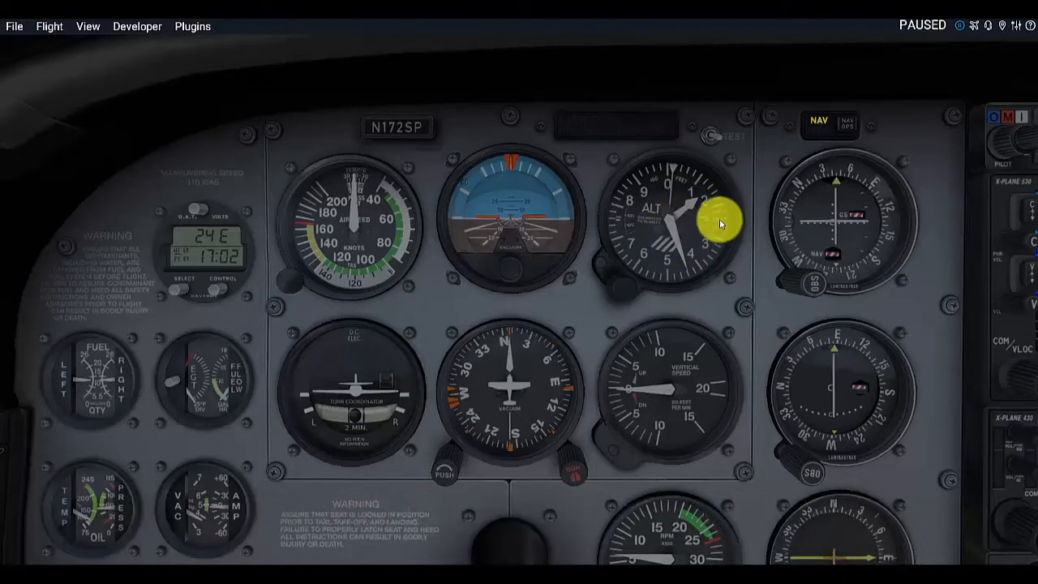
pyautogui.moveTo(727, 228)
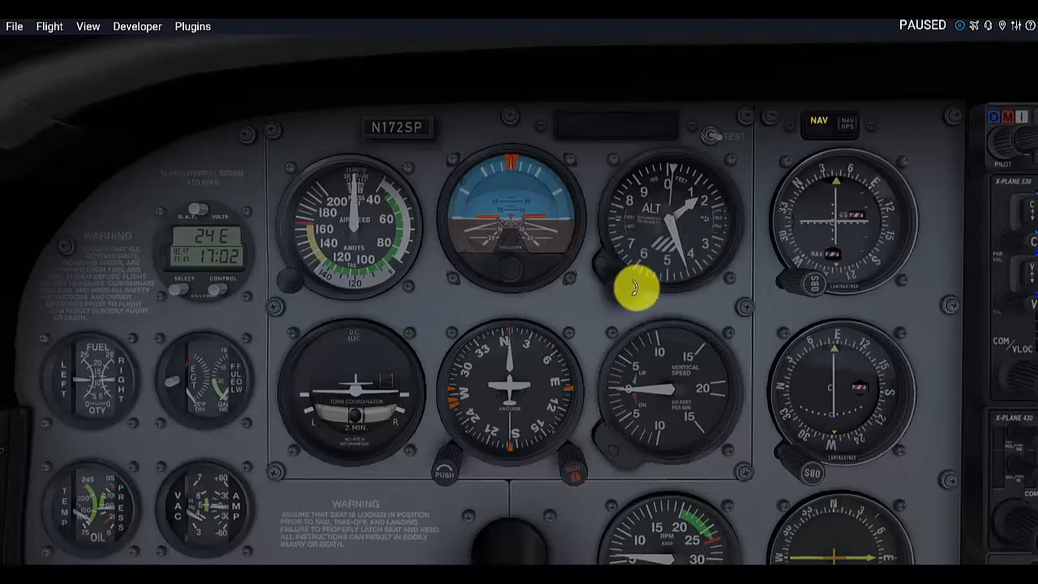
pyautogui.moveTo(613, 290)
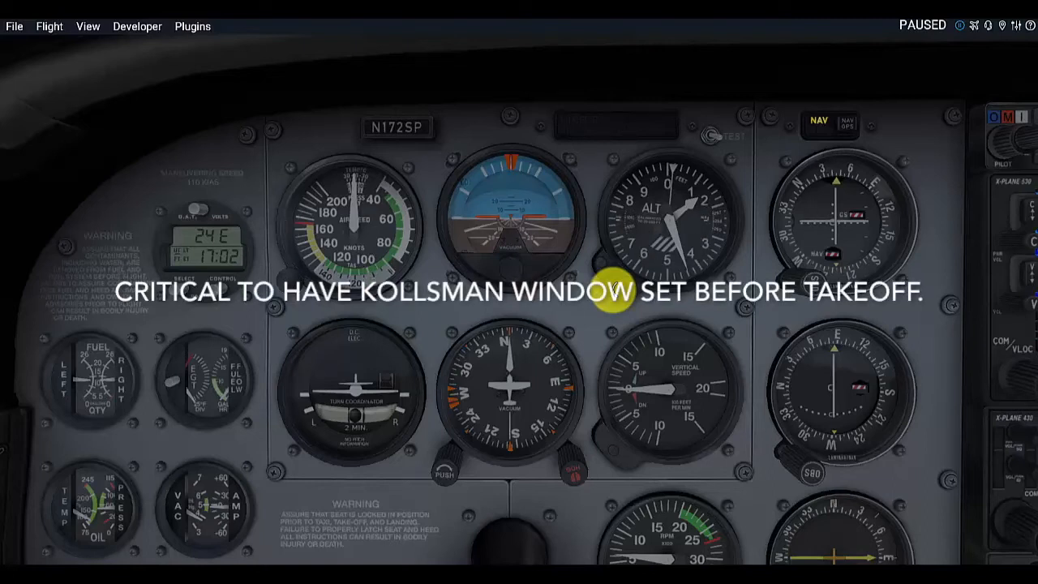
pyautogui.moveTo(694, 315)
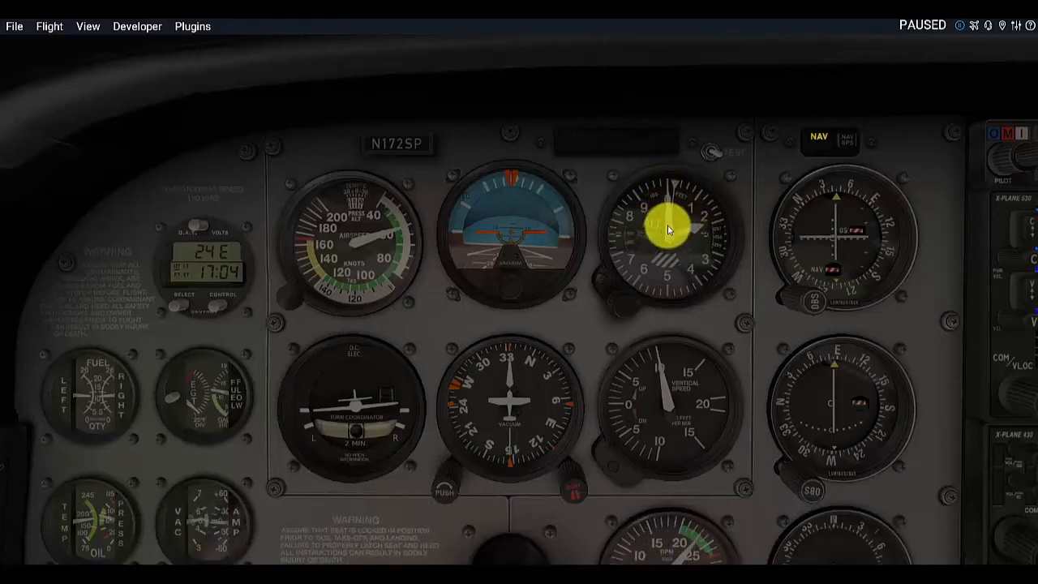
pyautogui.moveTo(702, 227)
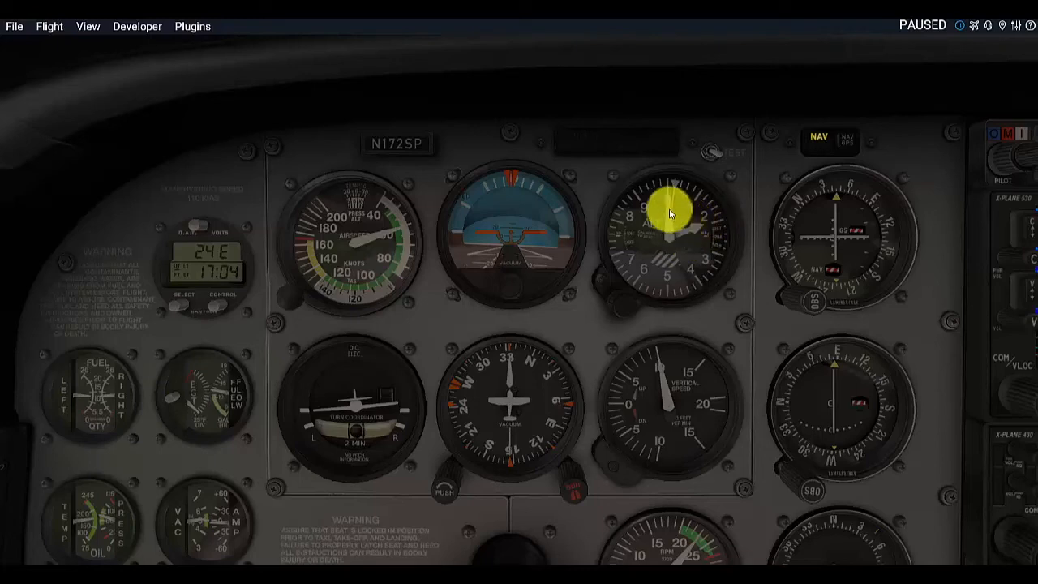
pyautogui.moveTo(665, 239)
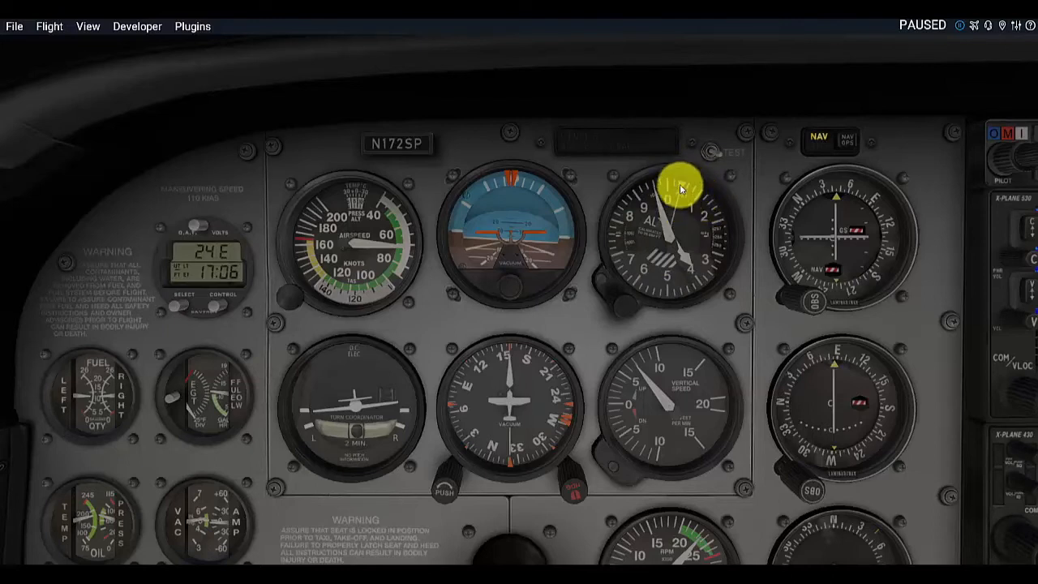
pyautogui.moveTo(544, 209)
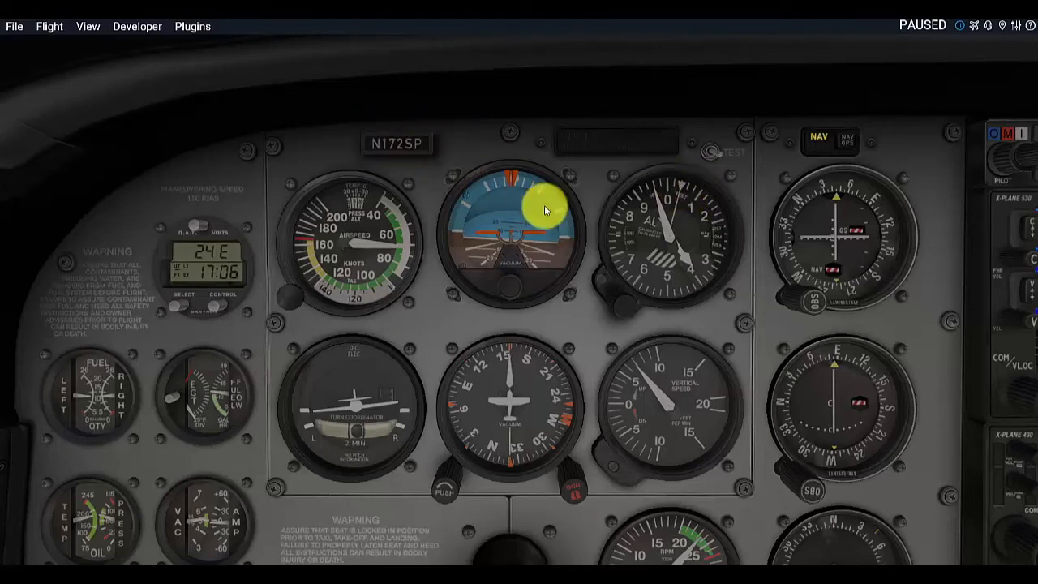
pyautogui.moveTo(694, 275)
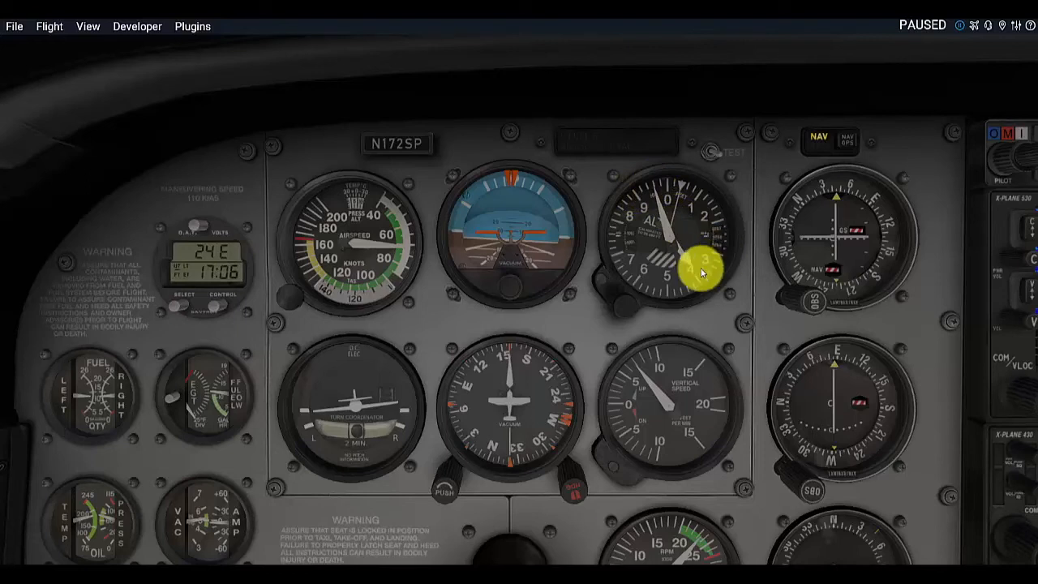
pyautogui.moveTo(637, 190)
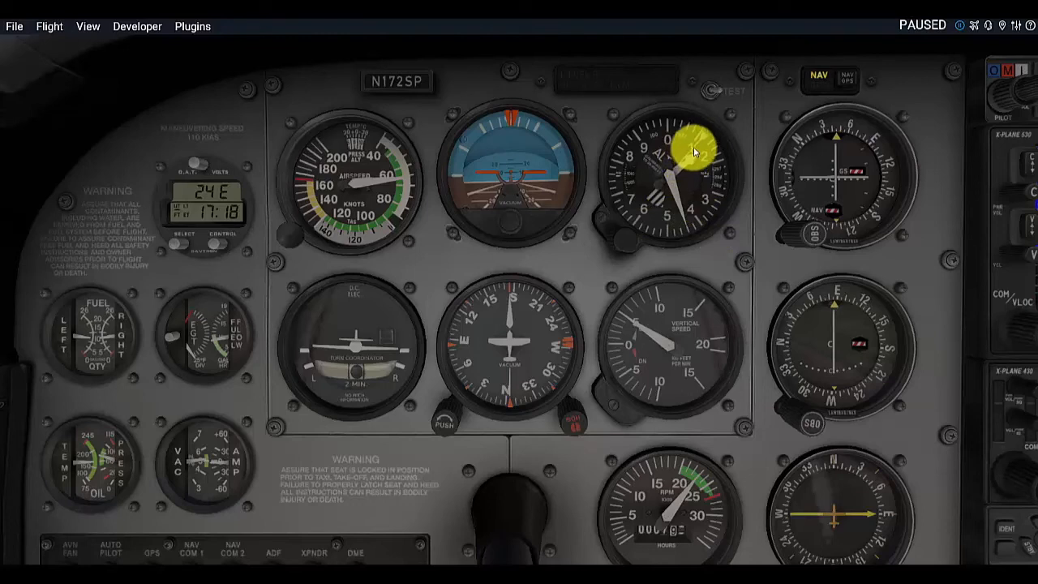
pyautogui.moveTo(698, 156)
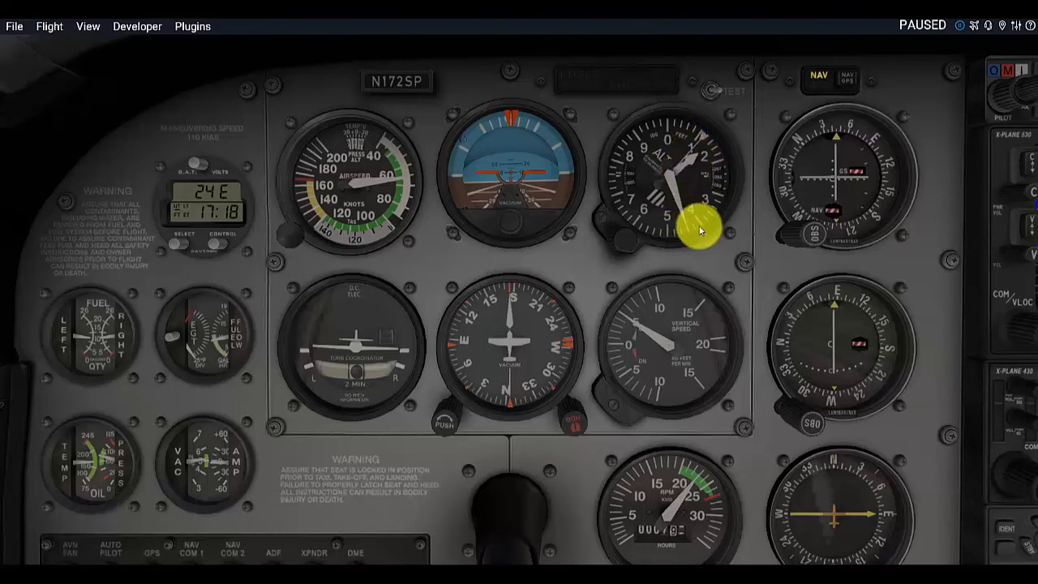
pyautogui.moveTo(699, 234)
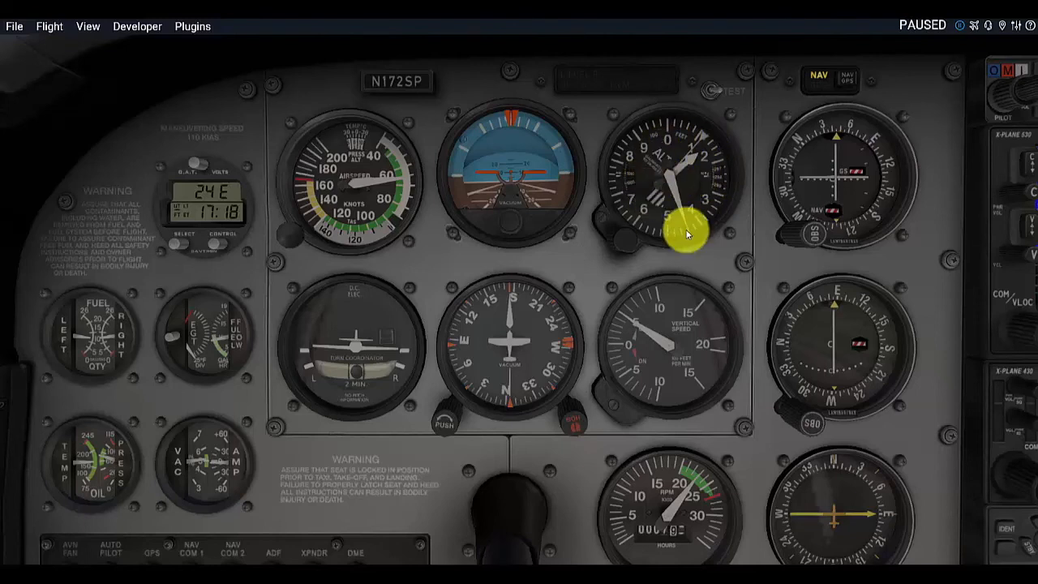
pyautogui.moveTo(722, 241)
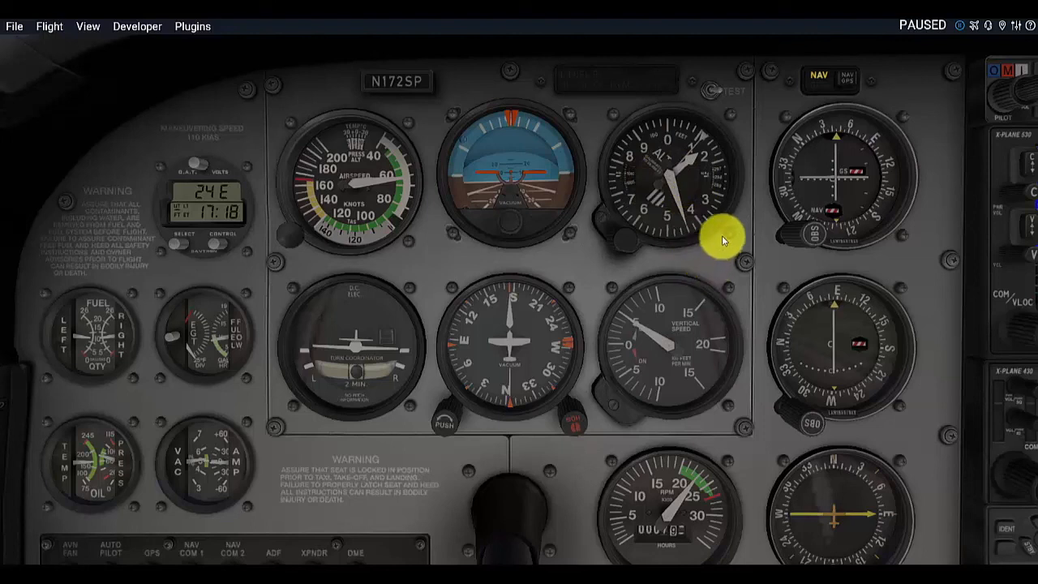